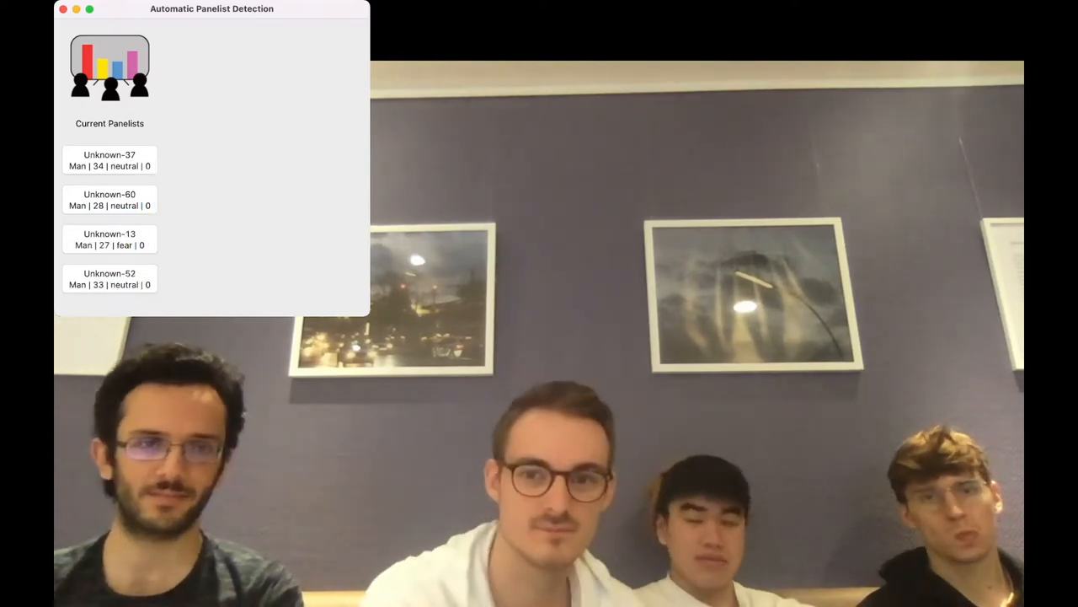
Change Unknown-37's name to 'Iyadh' and age to 24, save, and reopen his card
click(109, 160)
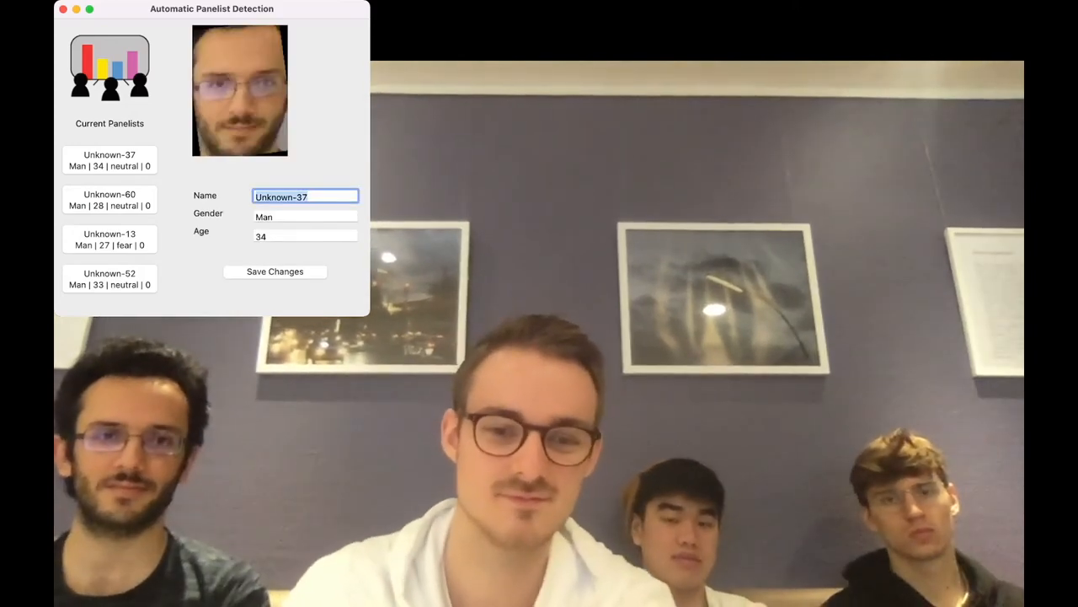
text(Ivadh)
click(304, 235)
text(2)
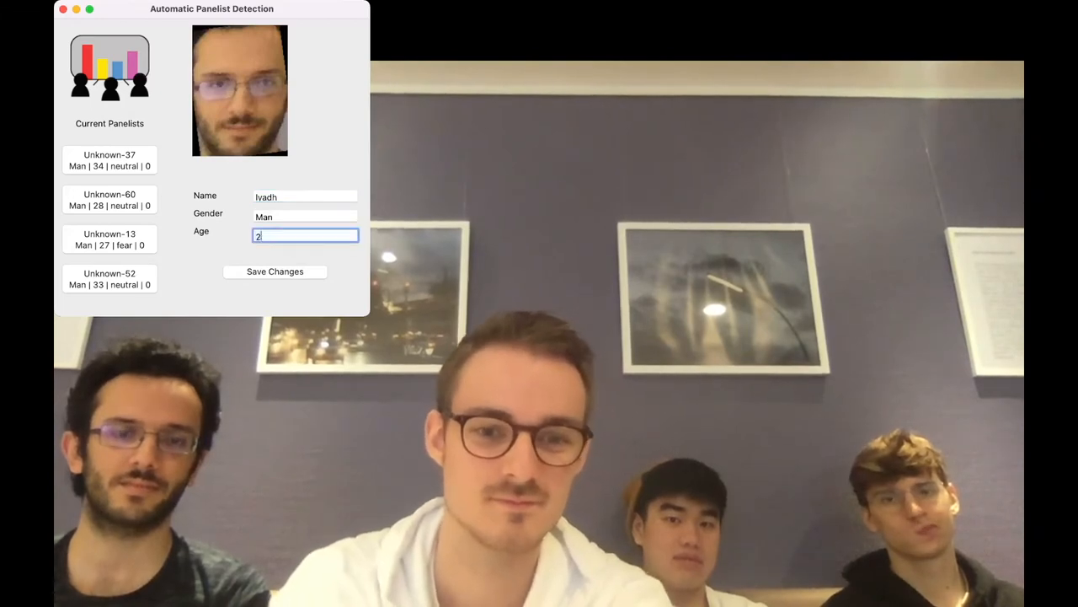
text(4)
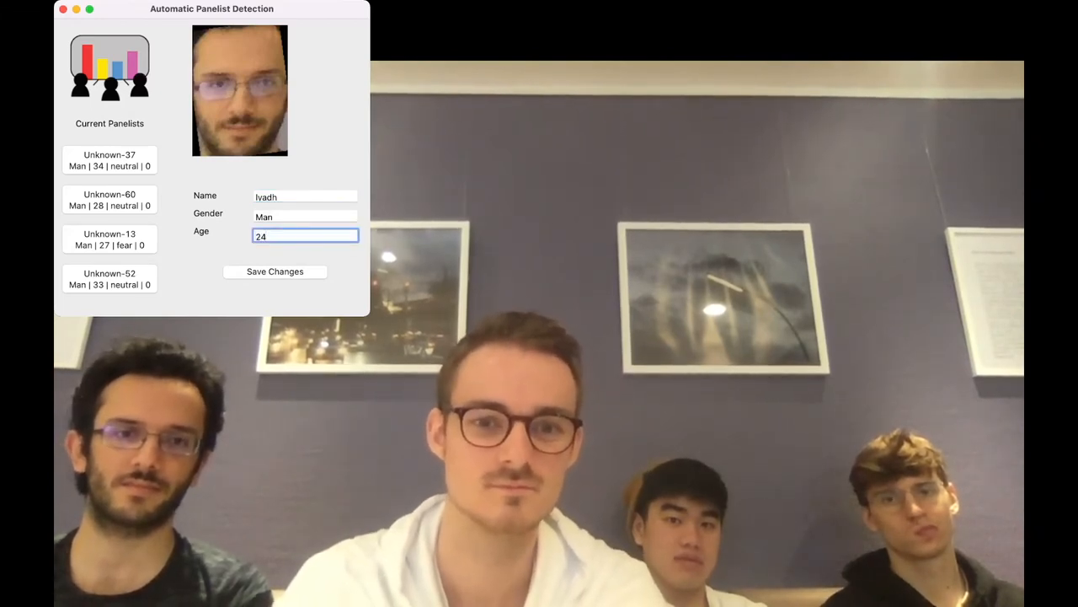
click(274, 271)
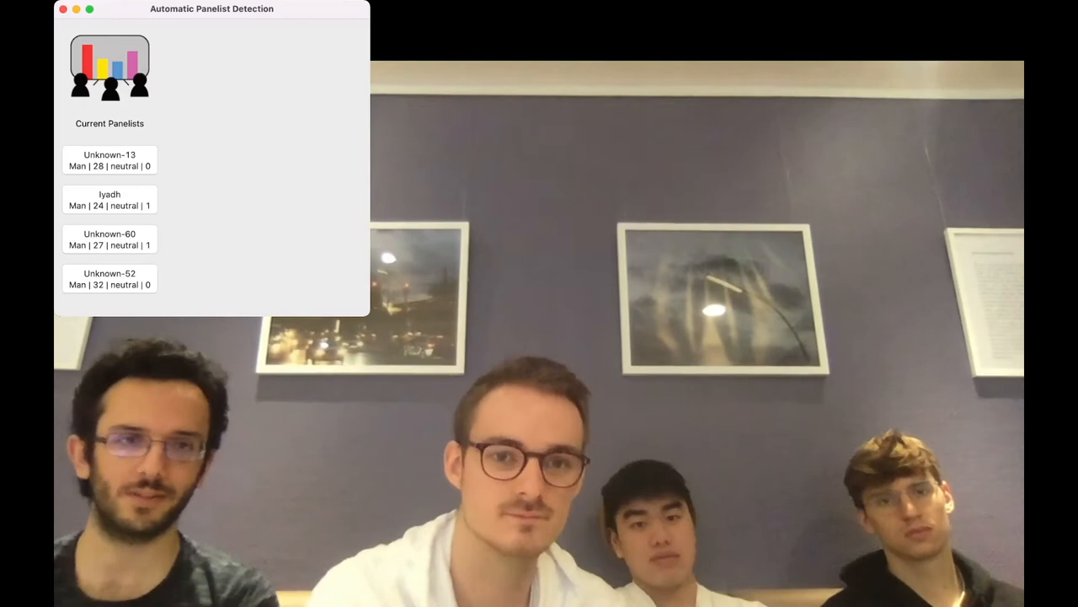
click(109, 199)
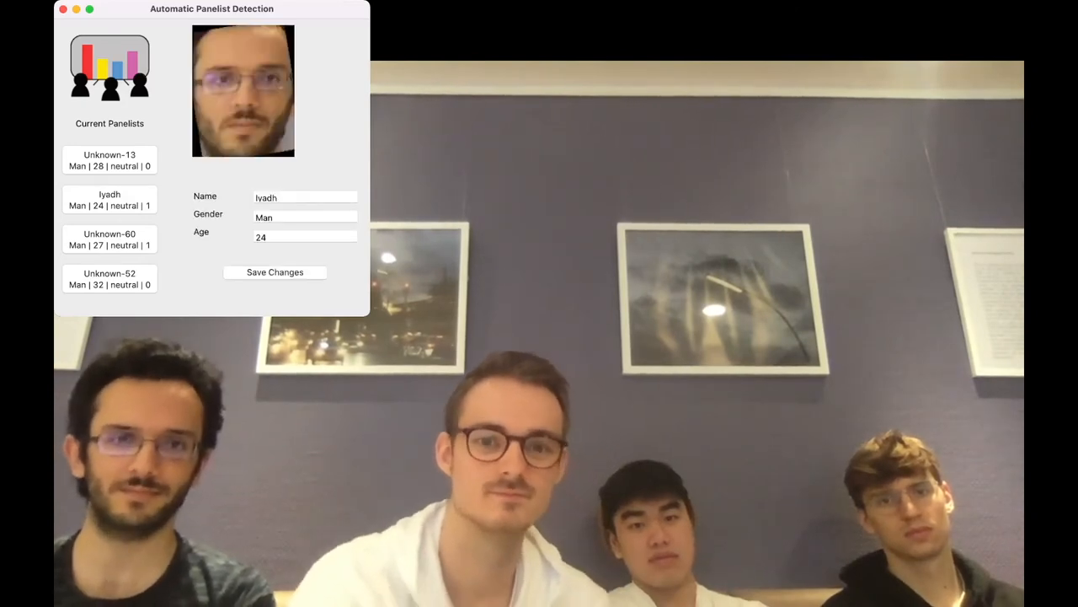